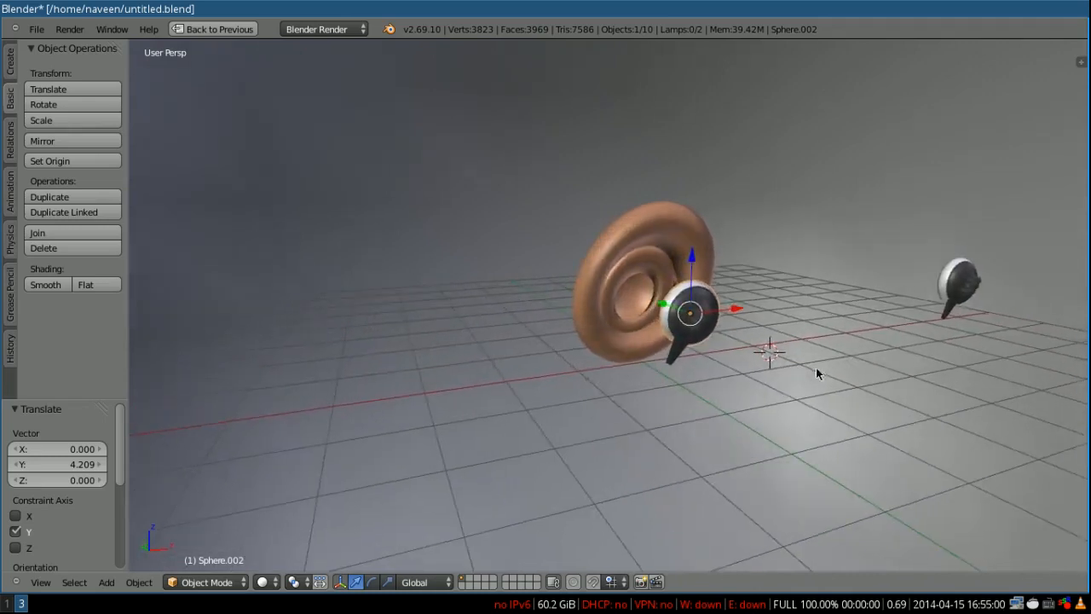
# - Move the far earphone (Sphere) along Y to sit beside the other earphone in front of the ear
pyautogui.moveTo(690, 311); pyautogui.dragTo(891, 307)
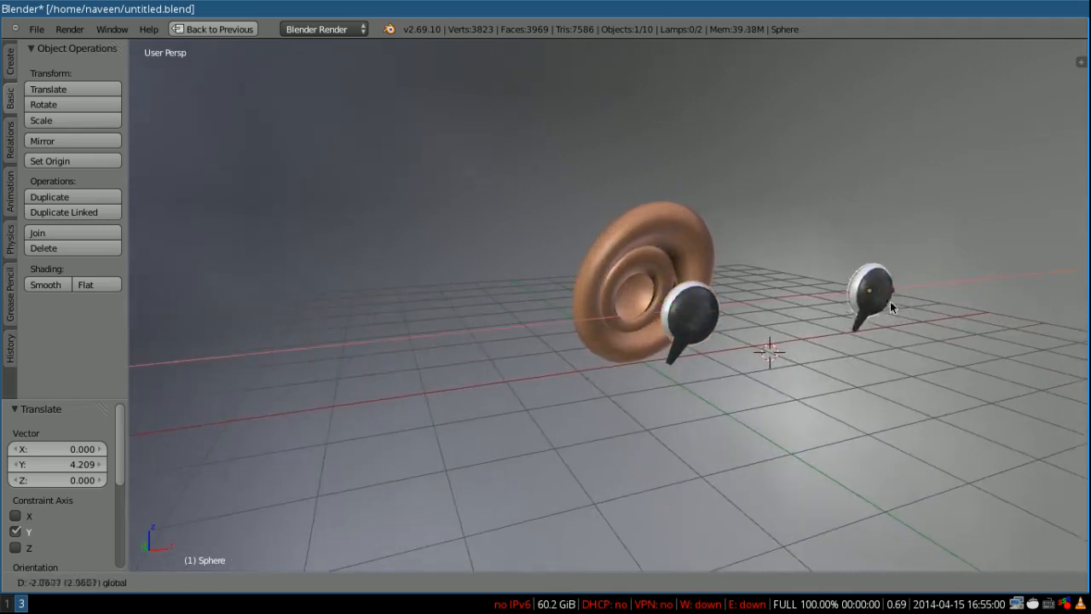
pyautogui.moveTo(869, 295); pyautogui.dragTo(746, 307)
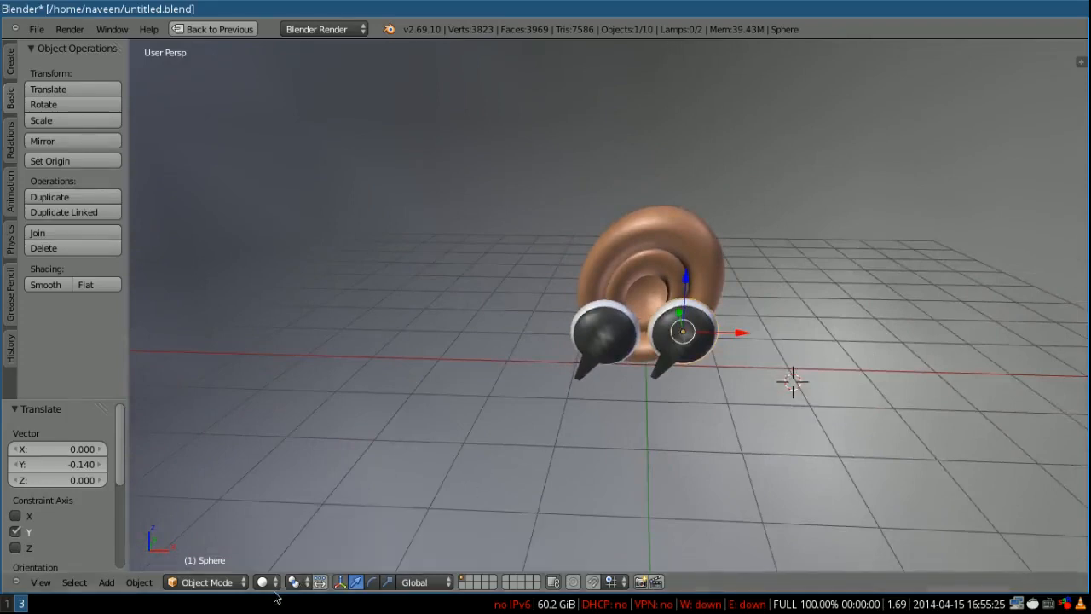
pyautogui.moveTo(262, 582)
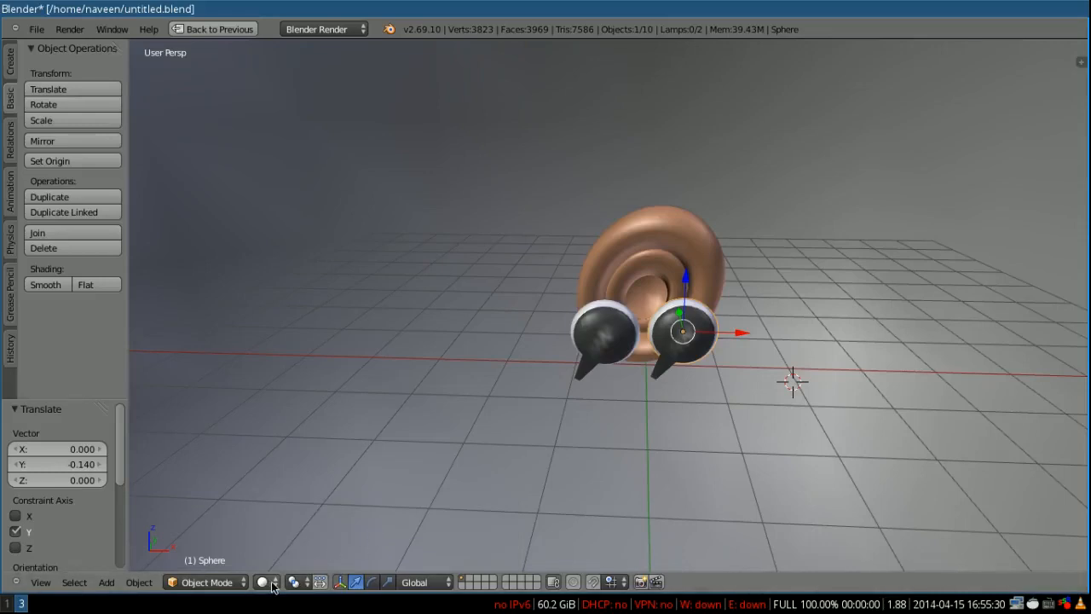
# - Move Sphere along X to about 1.054 so it sits on one side of the ear
pyautogui.click(263, 583)
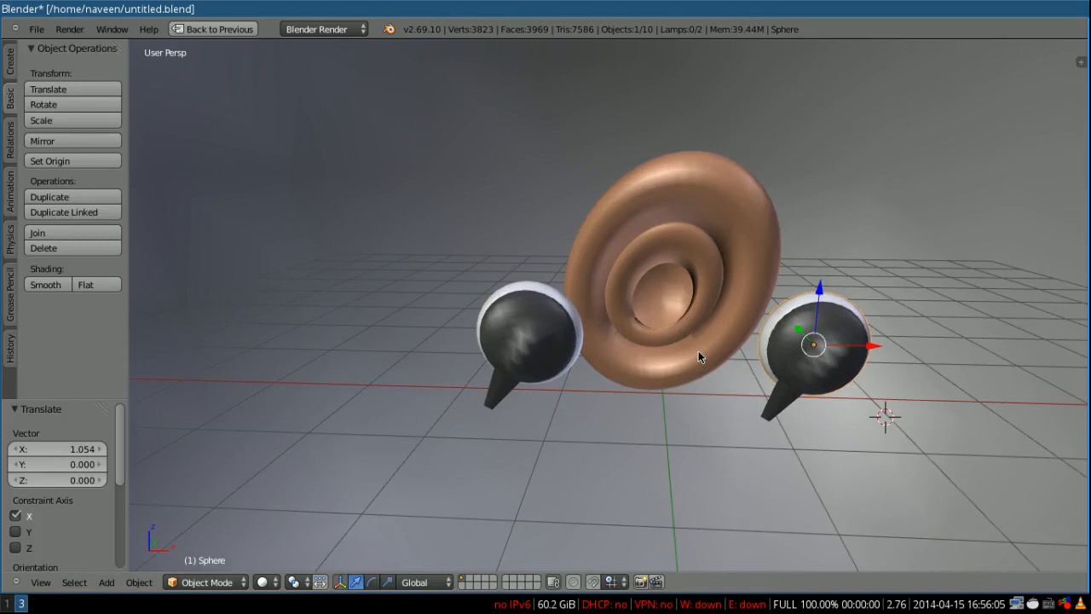
# - Slide Sphere.002 sideways along X to about -1.112, opposite the other earphone
pyautogui.scroll(-3)
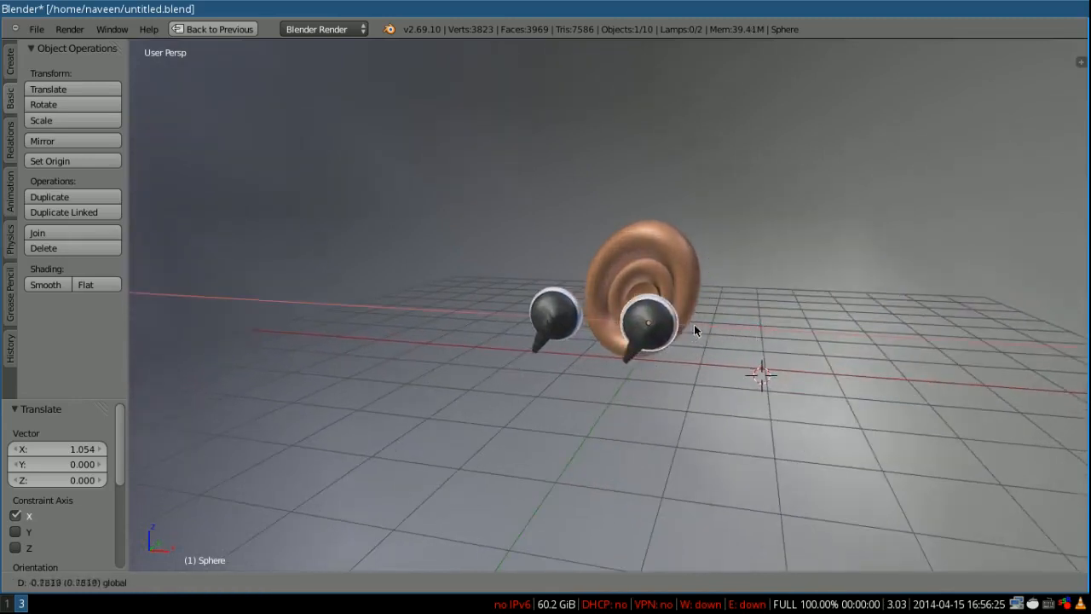
pyautogui.moveTo(648, 324); pyautogui.dragTo(554, 315)
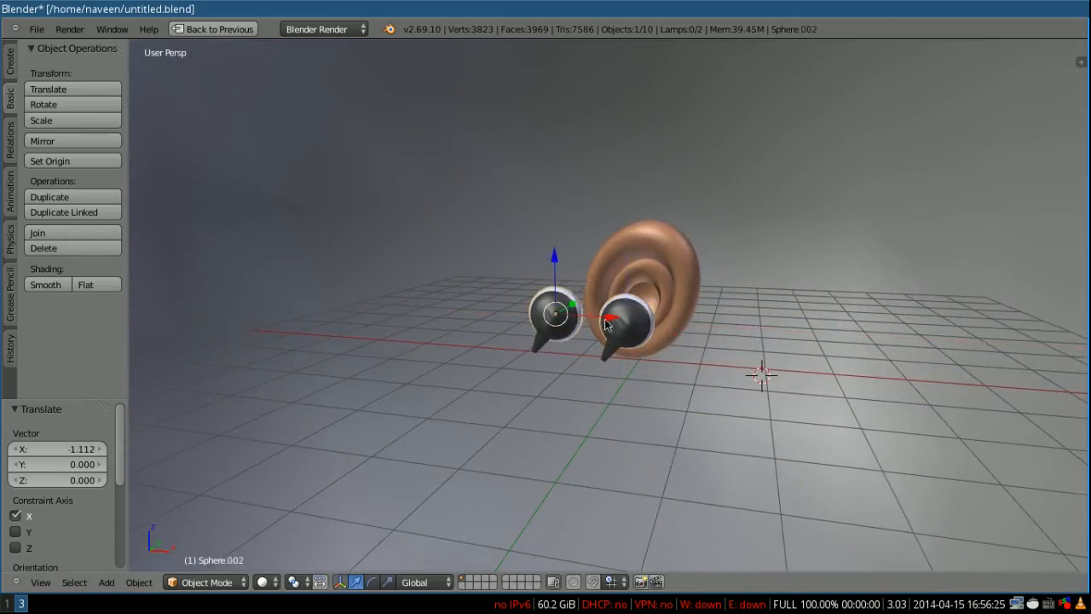